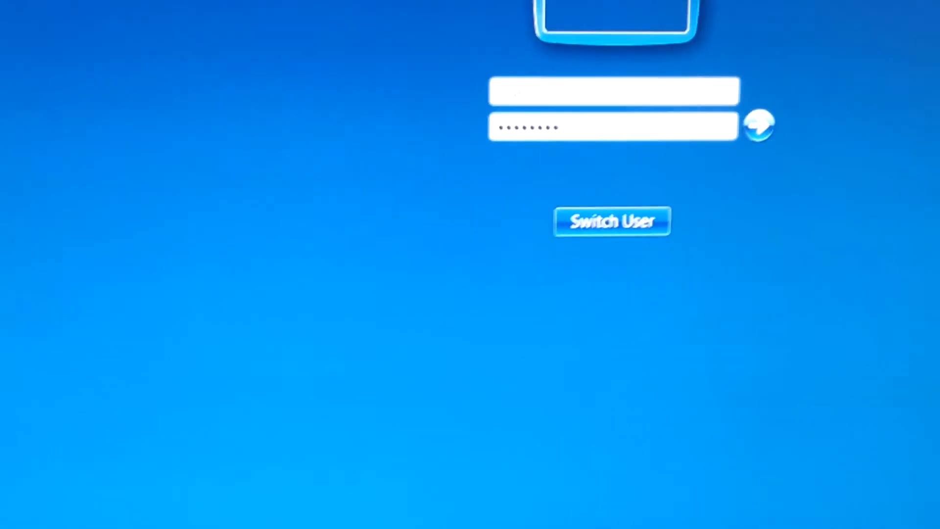
Submit the entered password to sign in to the remote Windows session
click(758, 126)
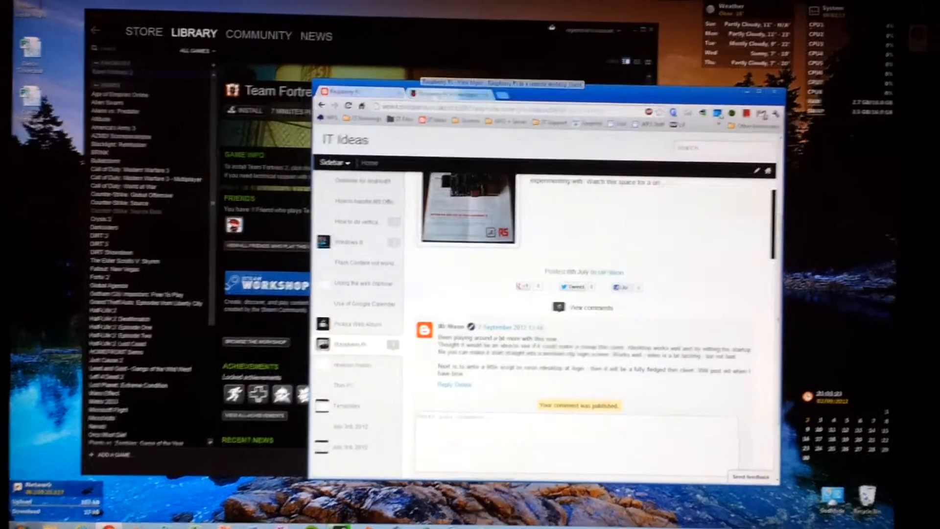
Open a new Chrome tab on the remote desktop and enter youtube.com as its address
click(459, 96)
text(yo)
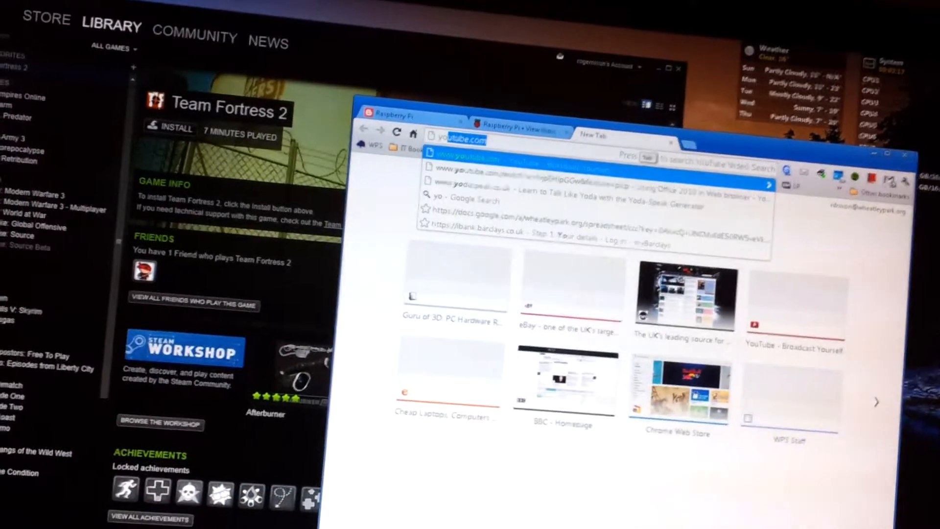
Load youtube.com and play the Doctor Who Prequel: Pond Life Omnibus video
key(enter)
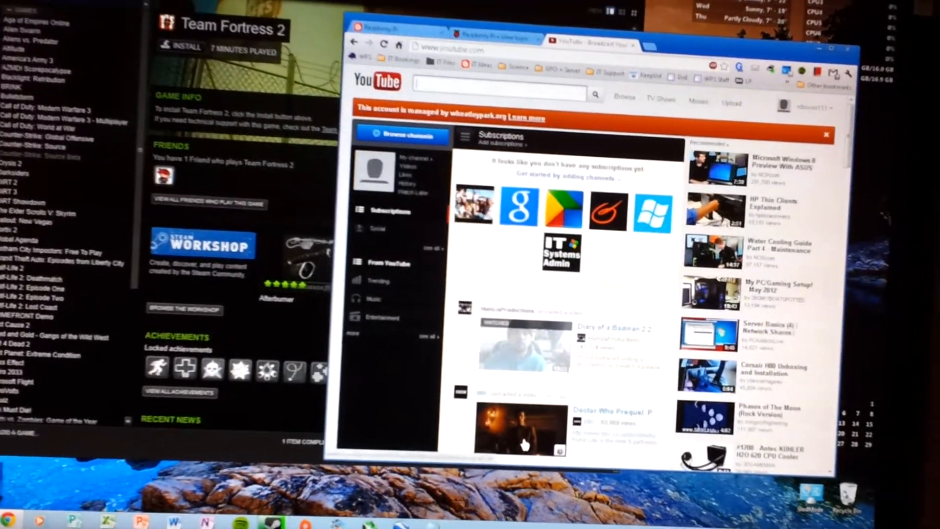
click(521, 427)
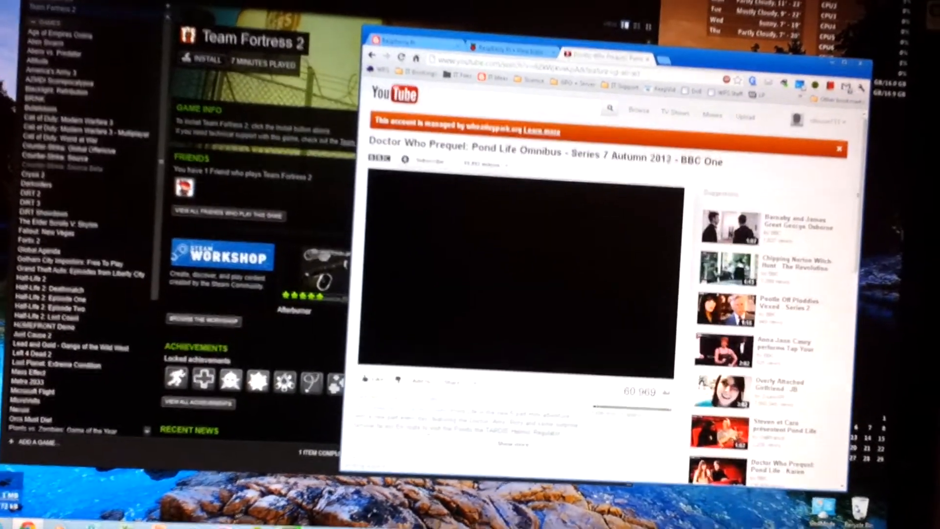